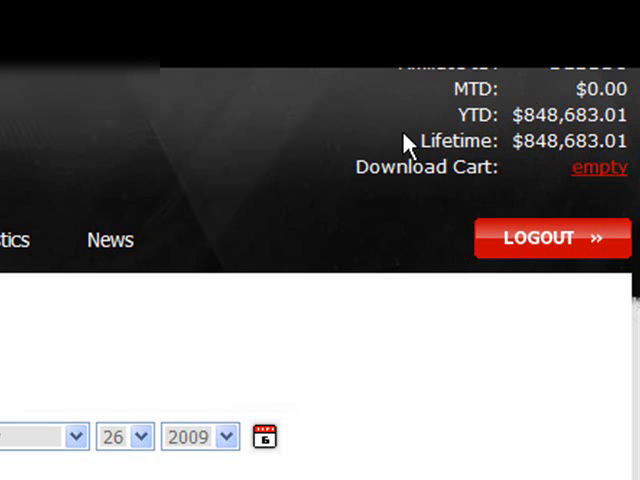
{"action": "mouse_move", "coordinate": [520, 116]}
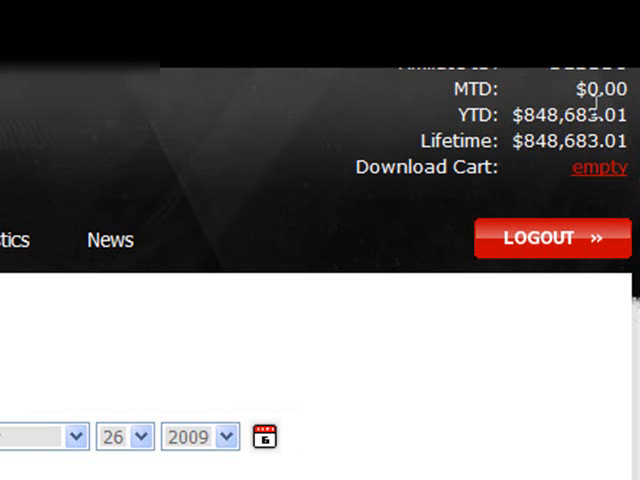
{"action": "mouse_move", "coordinate": [344, 260]}
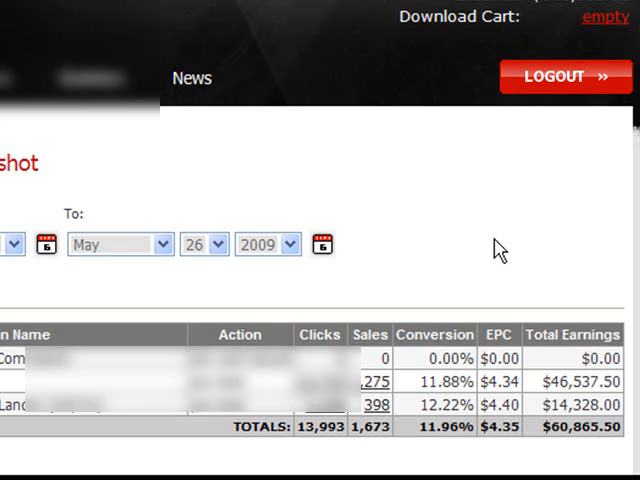
{"action": "mouse_move", "coordinate": [448, 182]}
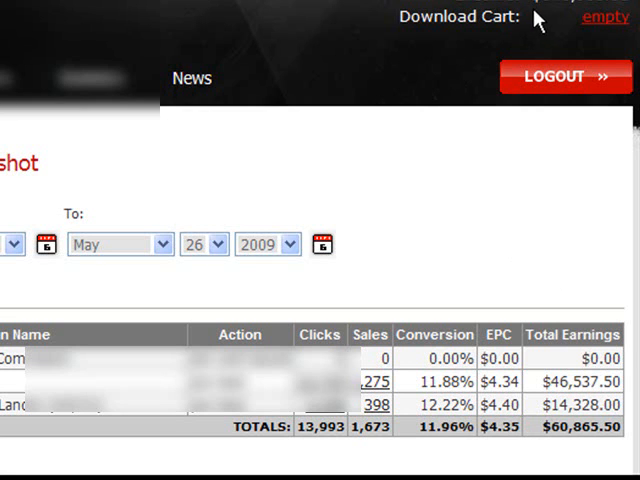
{"action": "mouse_move", "coordinate": [538, 18]}
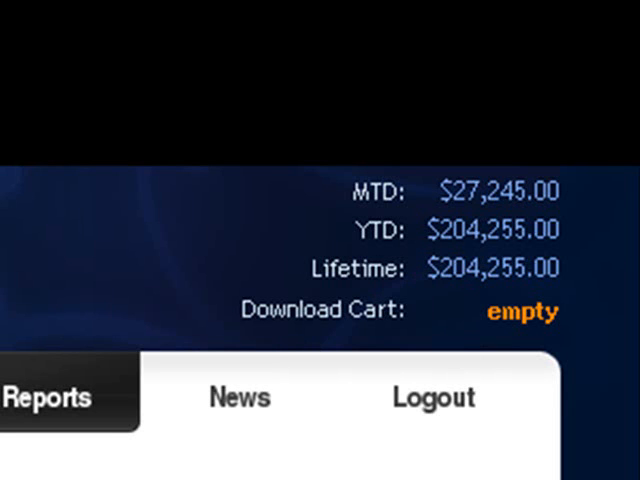
{"action": "mouse_move", "coordinate": [368, 268]}
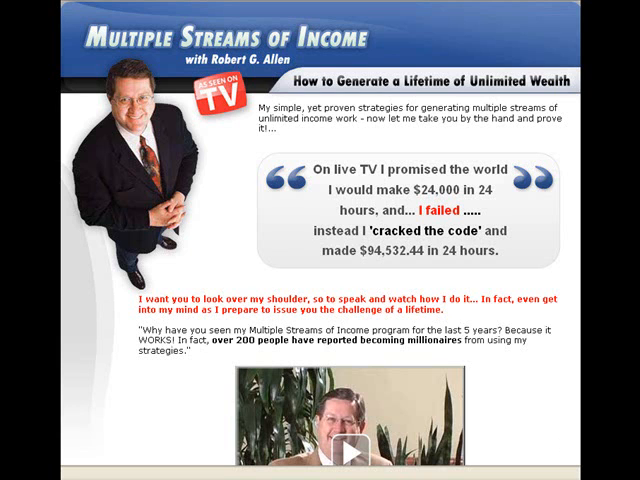
{"action": "mouse_move", "coordinate": [568, 264]}
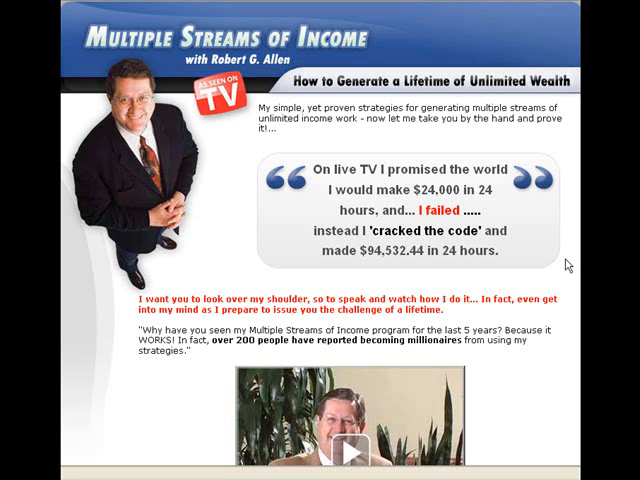
{"action": "mouse_move", "coordinate": [200, 184]}
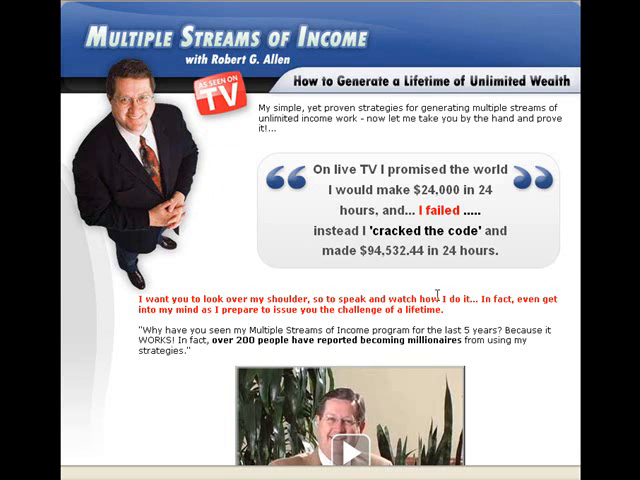
{"action": "scroll", "scroll_direction": "down", "scroll_amount": 3}
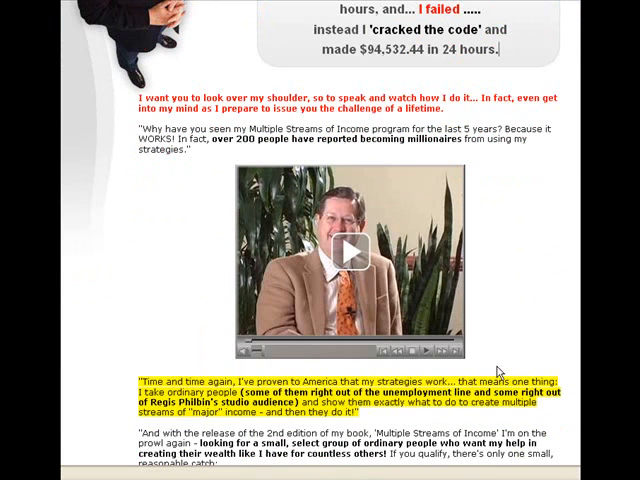
{"action": "scroll", "scroll_direction": "down", "scroll_amount": 3}
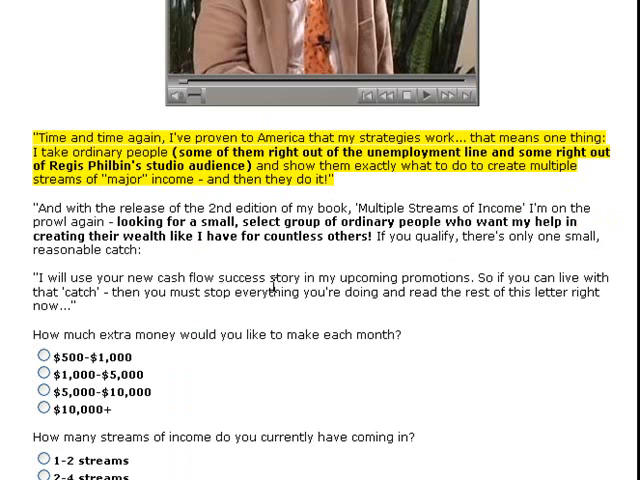
{"action": "scroll", "scroll_direction": "down", "scroll_amount": 3}
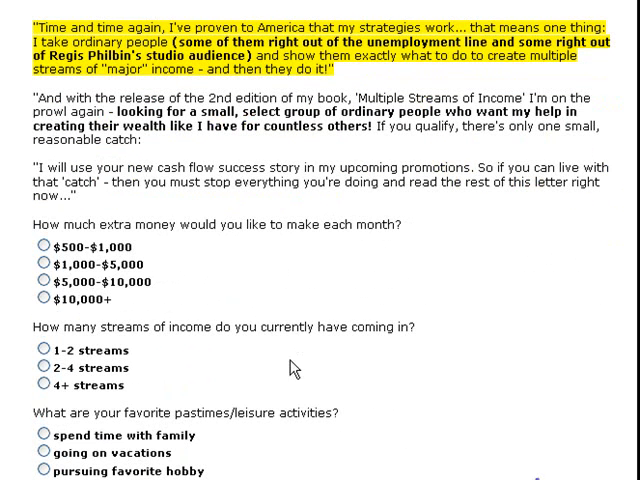
{"action": "mouse_move", "coordinate": [378, 270]}
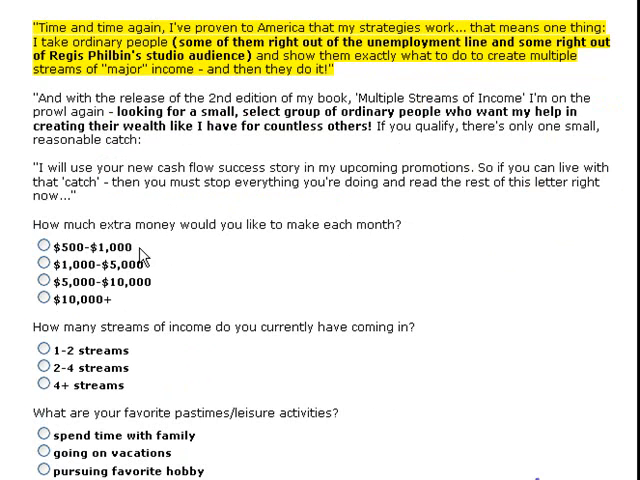
{"action": "scroll", "scroll_direction": "down", "scroll_amount": 3}
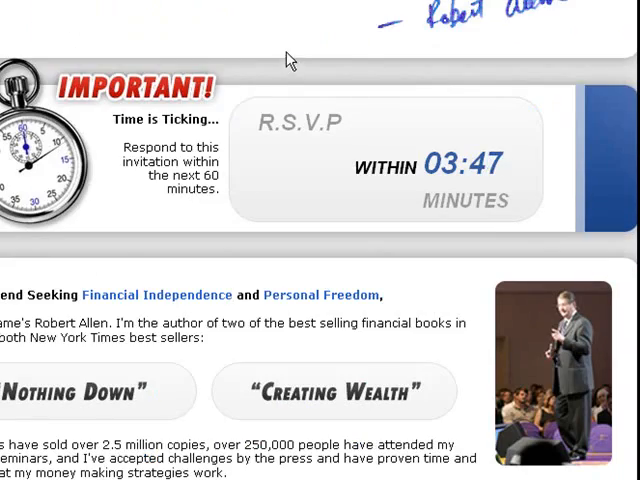
{"action": "scroll", "scroll_direction": "down", "scroll_amount": 3}
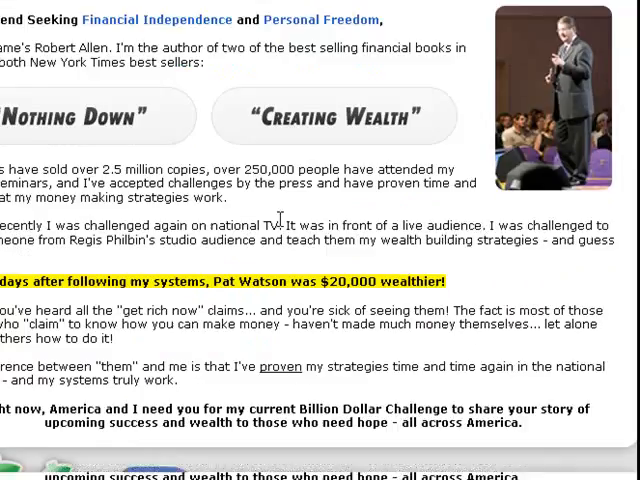